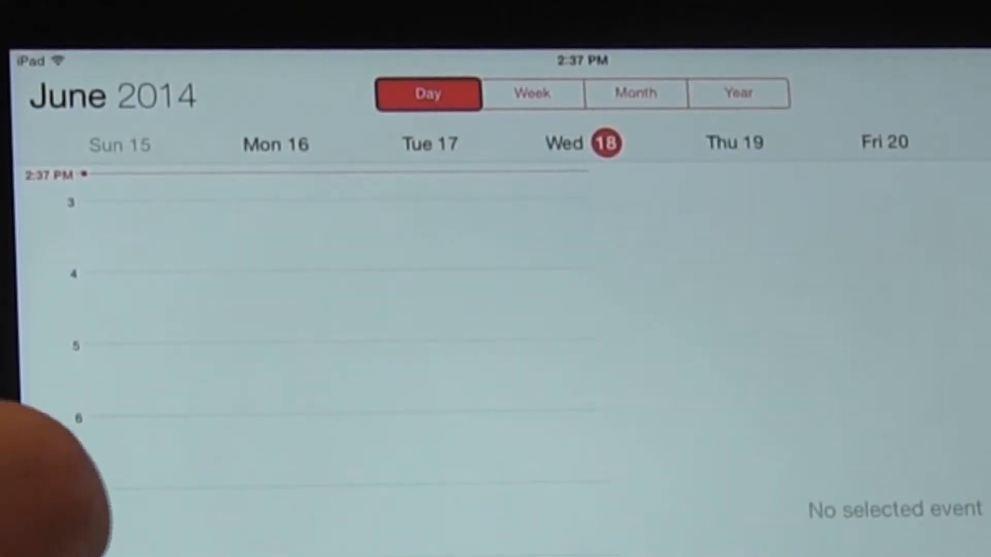
Switch to Week view showing June 15–21 with the Father's Day all-day entry.
{"action": "left_click", "coordinate": [530, 93]}
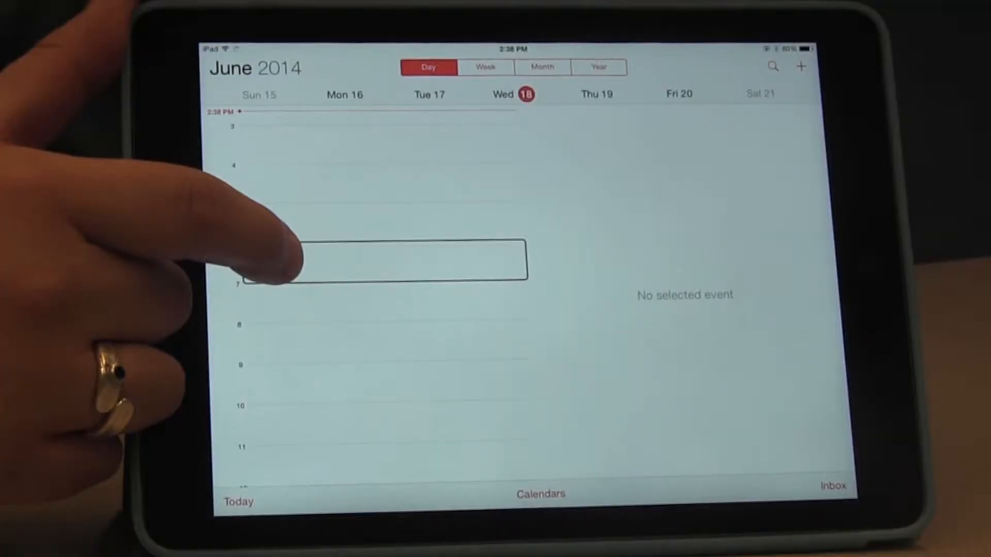
{"action": "left_click_drag", "start_coordinate": [379, 263], "coordinate": [379, 219]}
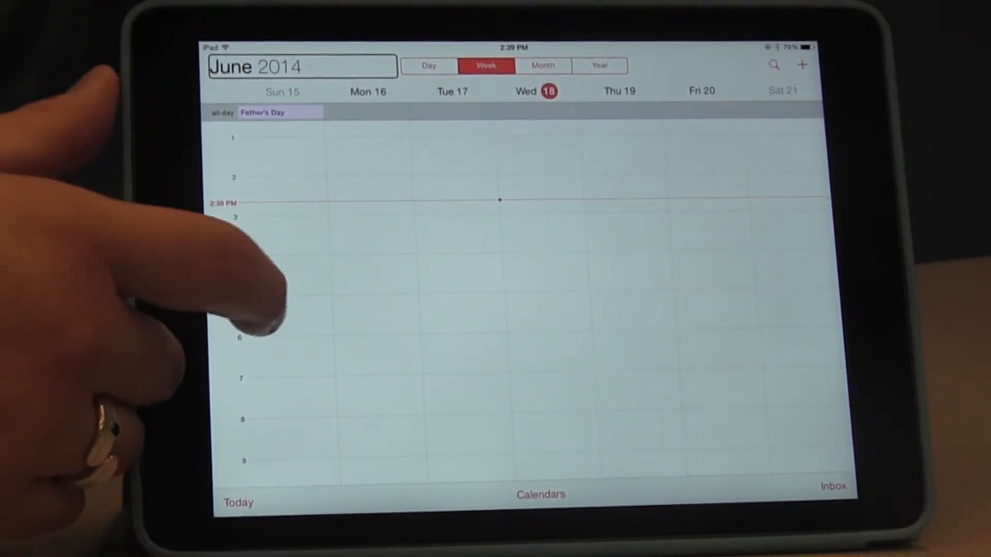
View June's month overview, then the full 2014 year overview.
{"action": "left_click", "coordinate": [288, 312]}
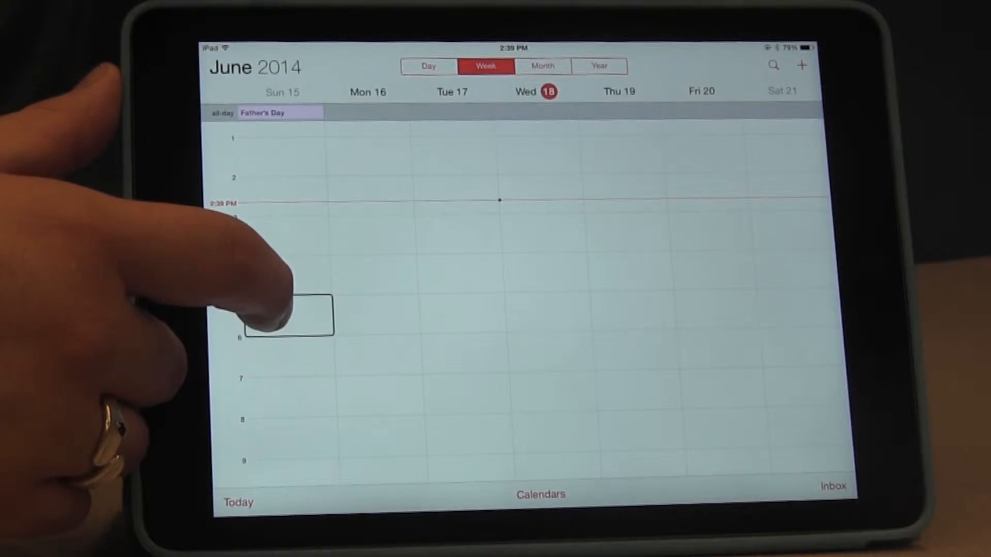
{"action": "left_click_drag", "start_coordinate": [288, 315], "coordinate": [376, 314]}
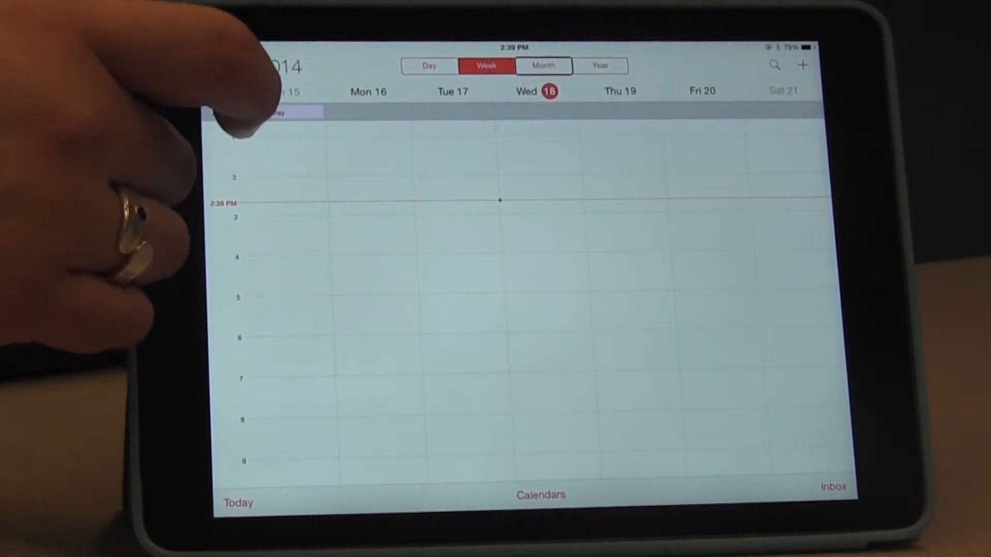
{"action": "left_click", "coordinate": [542, 66]}
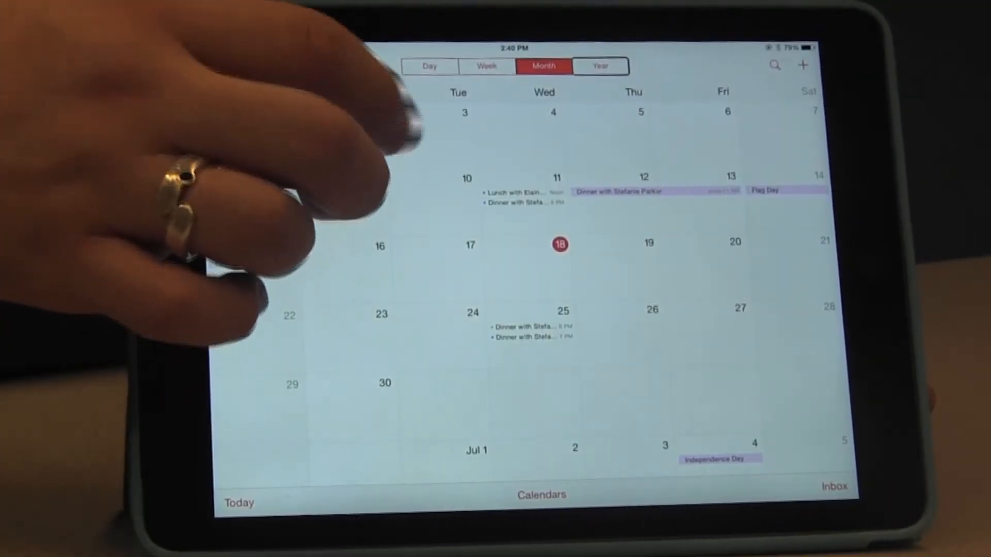
{"action": "left_click", "coordinate": [599, 66]}
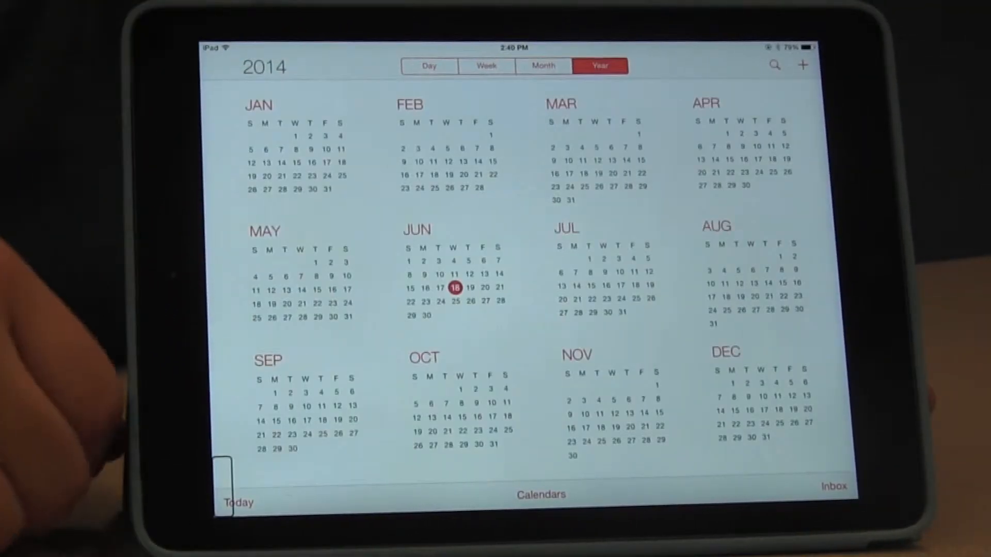
{"action": "left_click", "coordinate": [302, 285]}
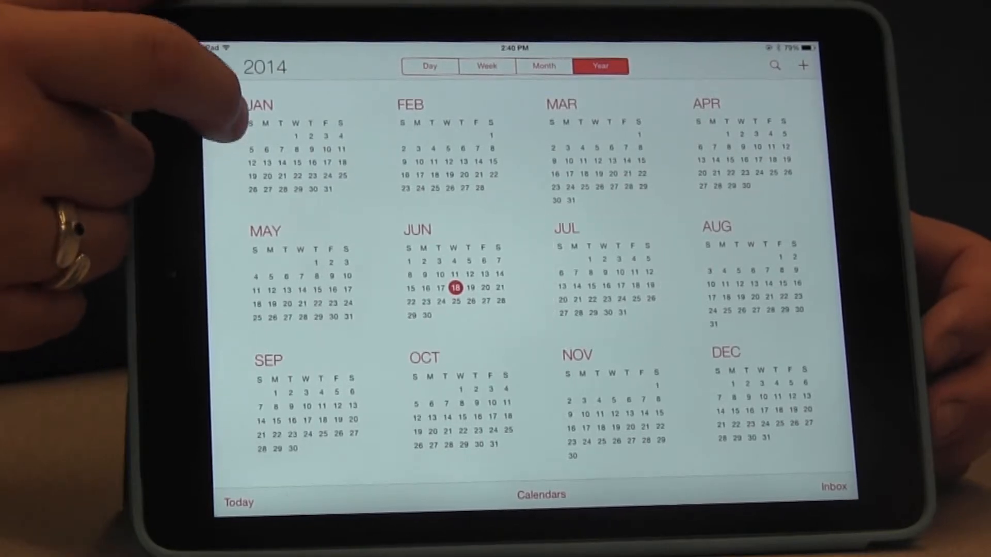
{"action": "left_click", "coordinate": [265, 66]}
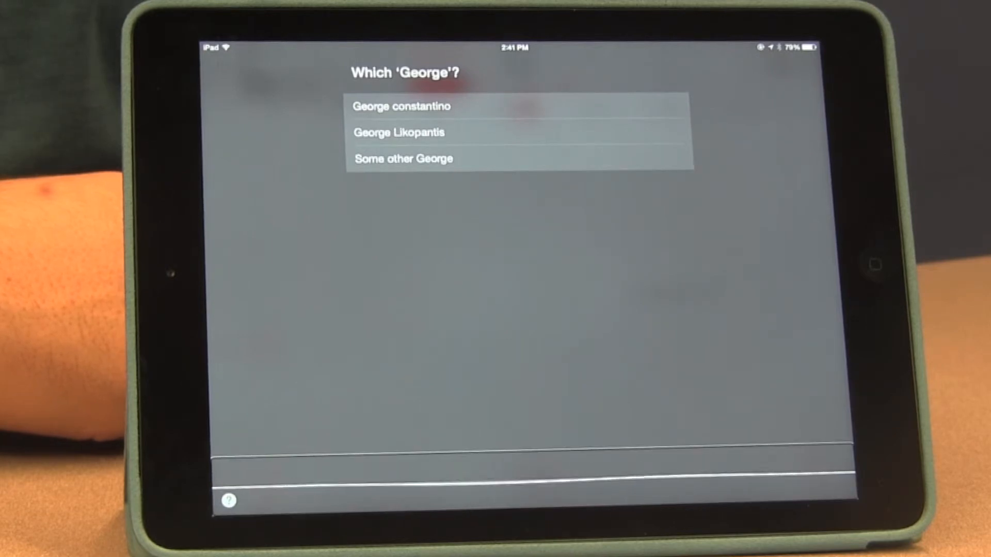
{"action": "left_click", "coordinate": [401, 105]}
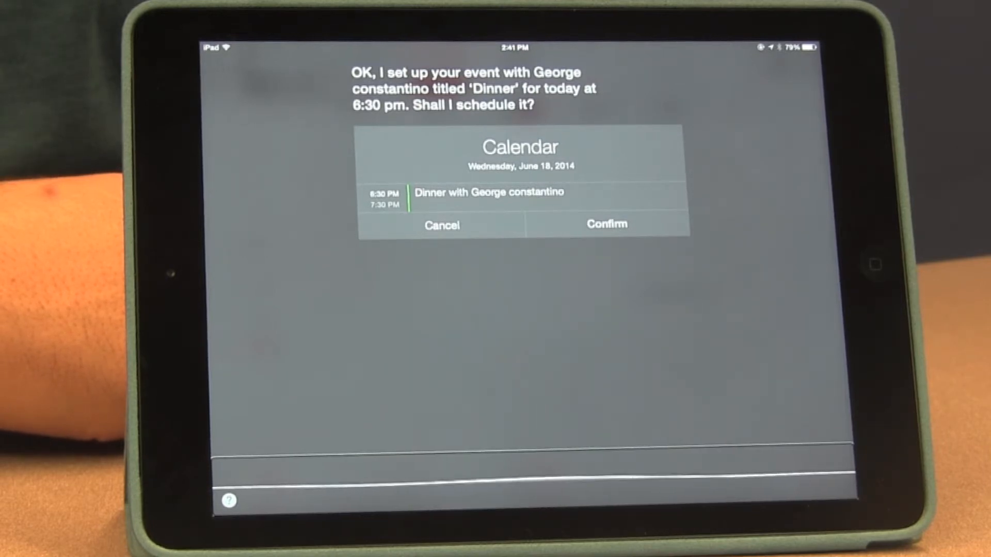
{"action": "left_click", "coordinate": [605, 224]}
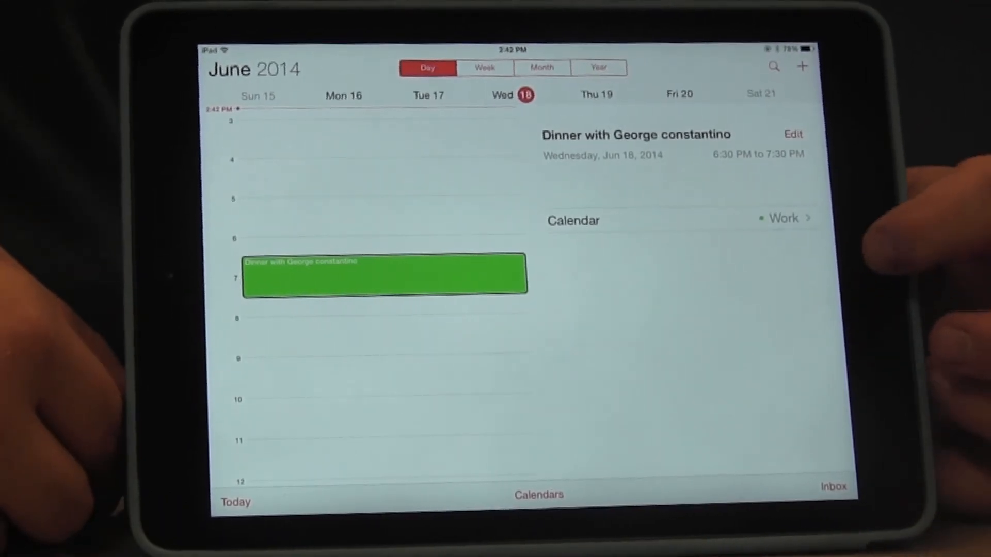
Leave Calendar for the home screen after reviewing the 6:30 PM dinner event.
{"action": "key", "text": "home"}
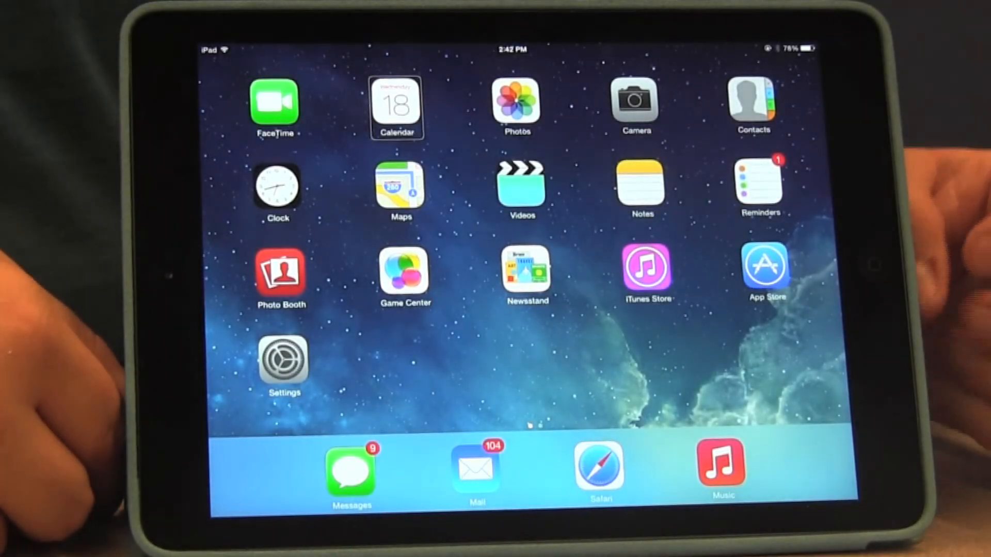